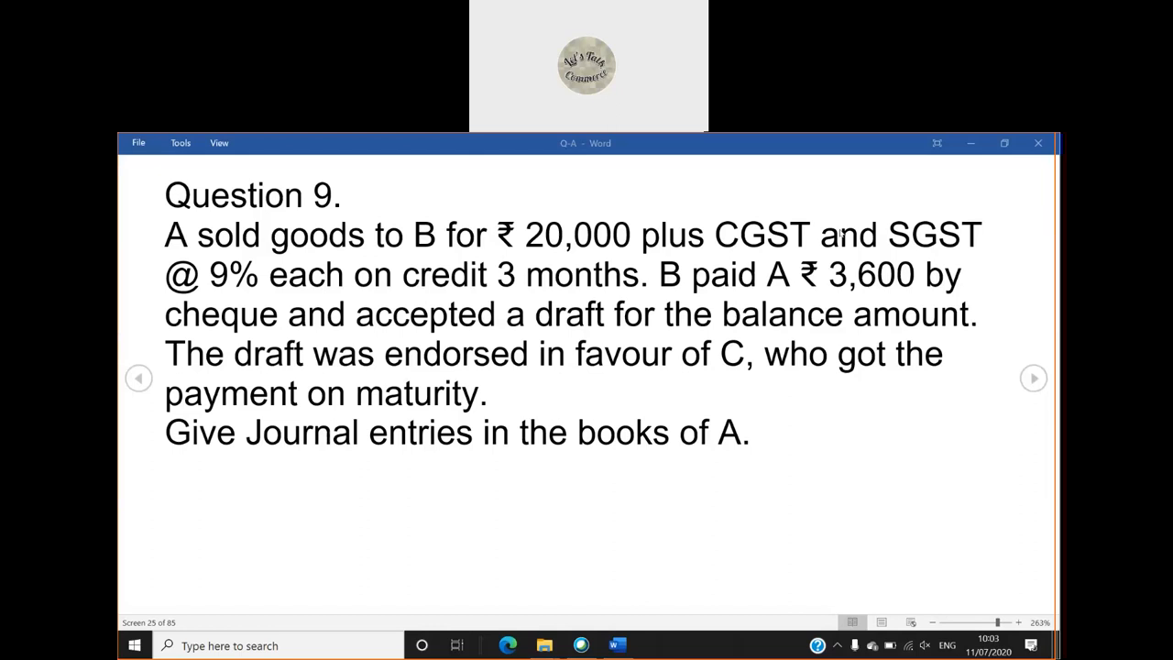
mouse_move(752, 196)
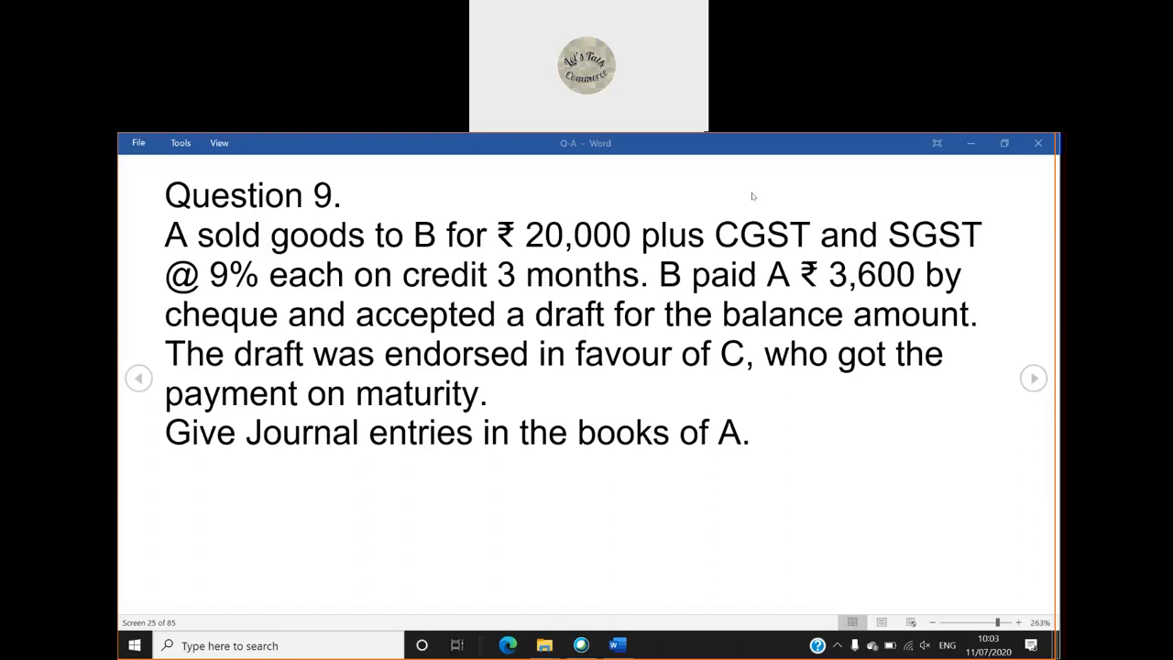
mouse_move(558, 521)
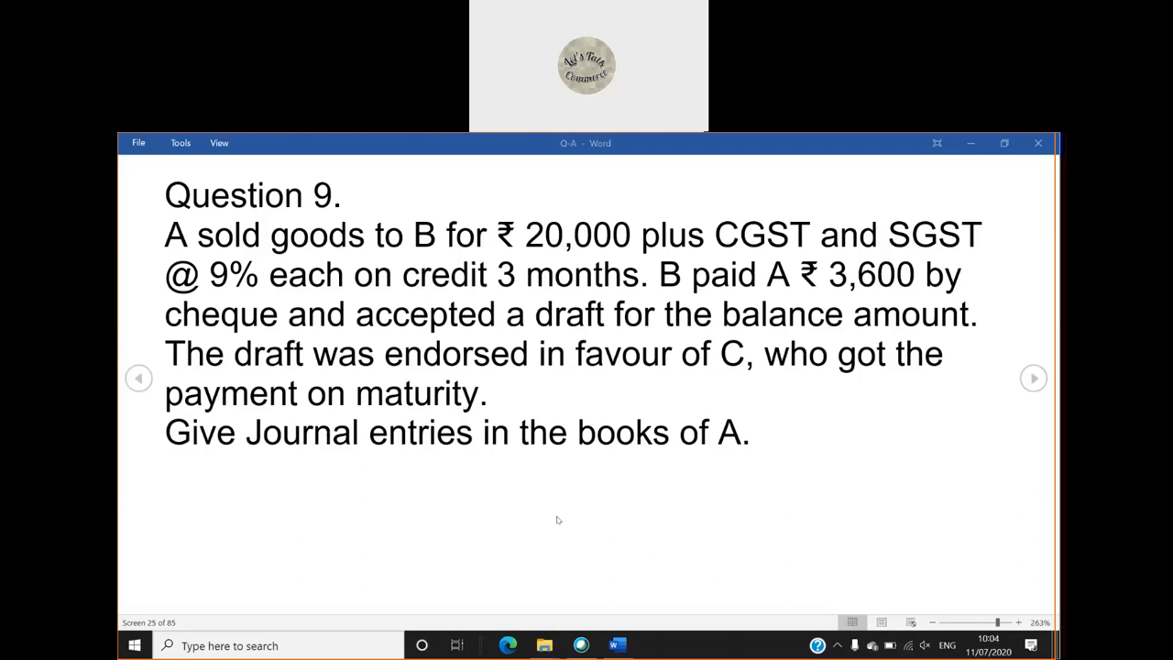
- Advance to screen 26 showing A's journal entries for the GST sale, bill acceptance and endorsement to C
left_click(1034, 373)
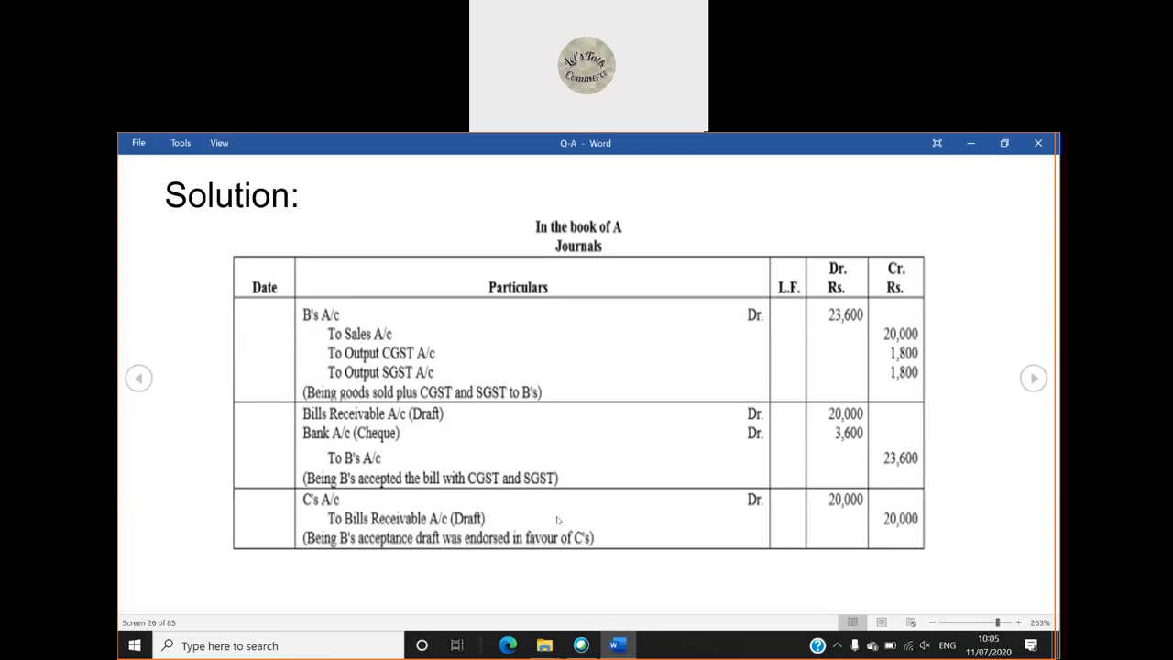
left_click(135, 377)
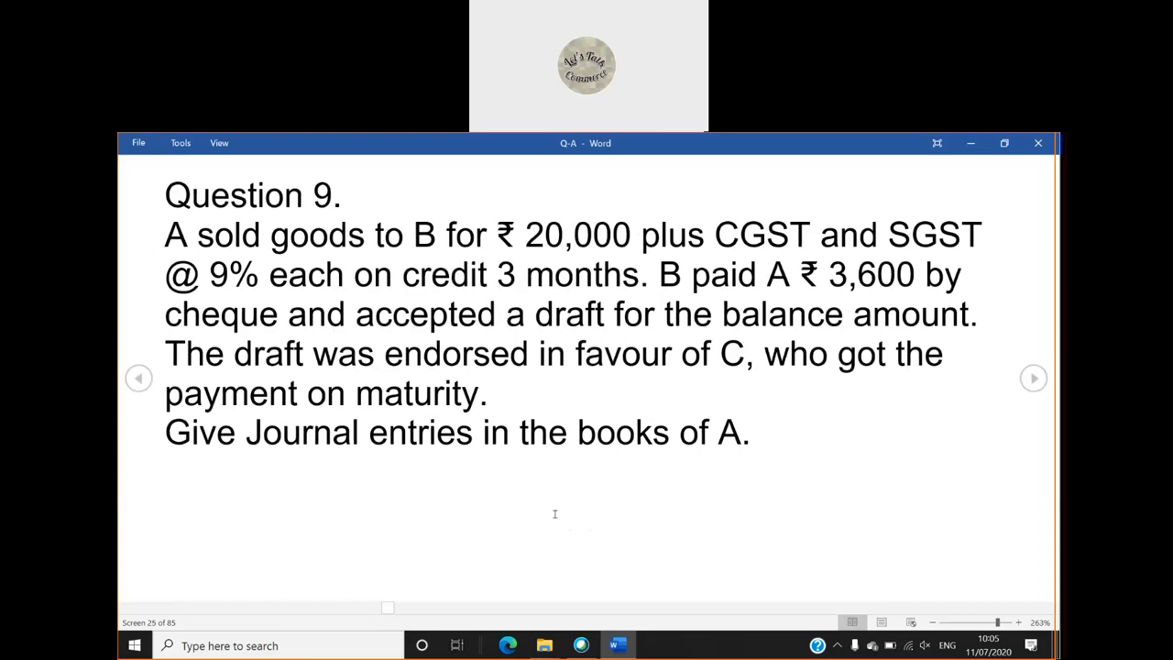
left_click(1034, 380)
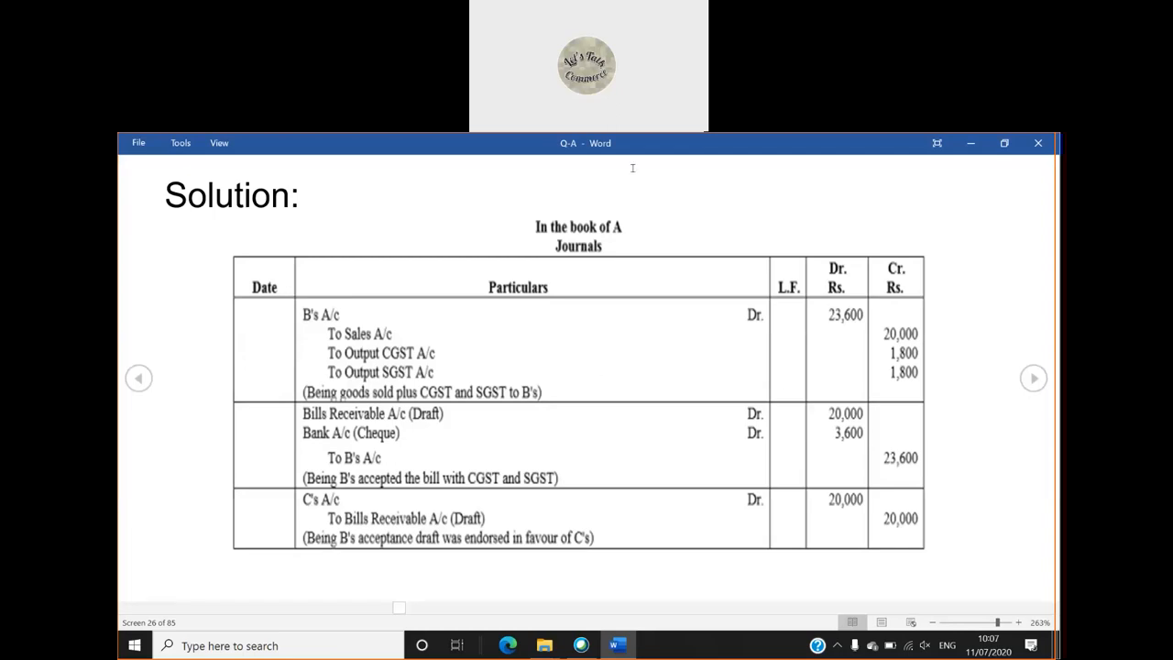
mouse_move(671, 143)
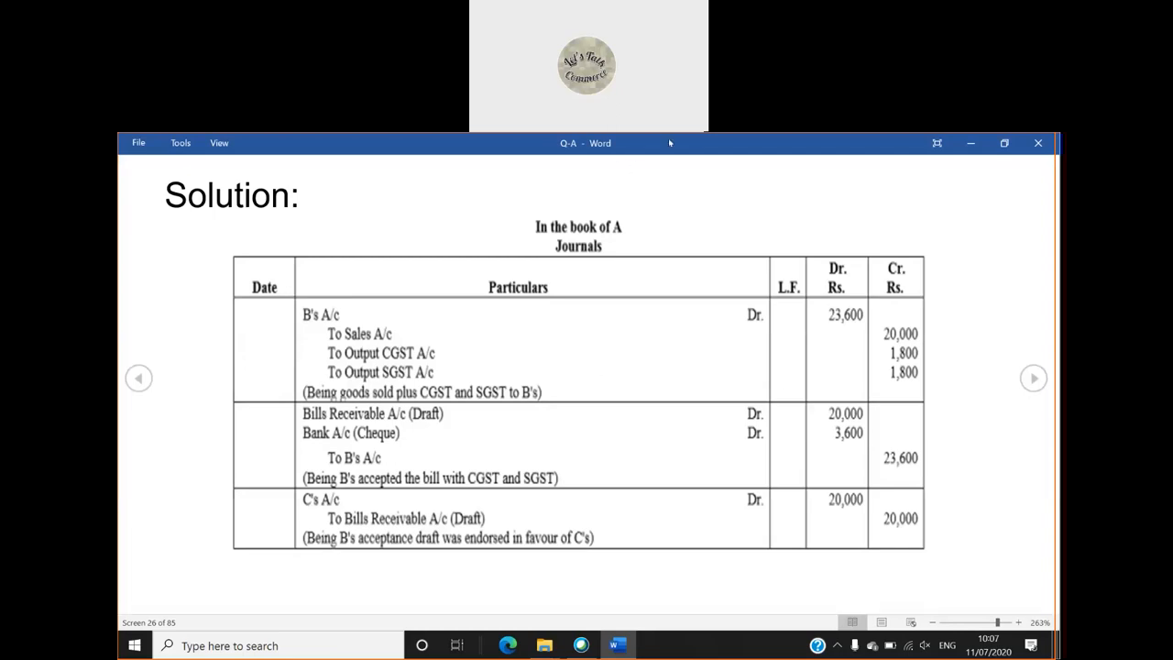